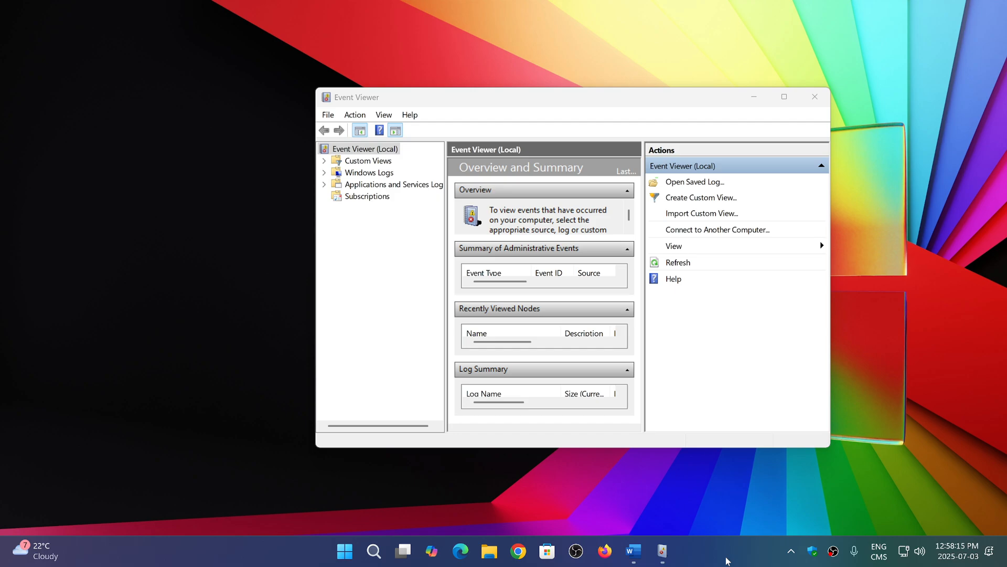
mouse_move(700, 475)
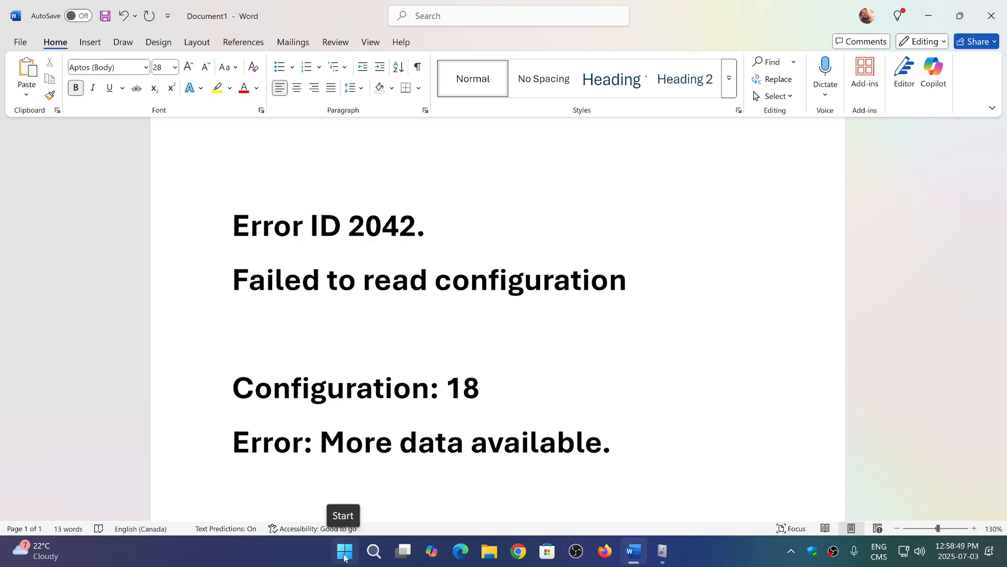
Review the Windows Update history of installed quality updates in Settings, then close Settings.
left_click(344, 551)
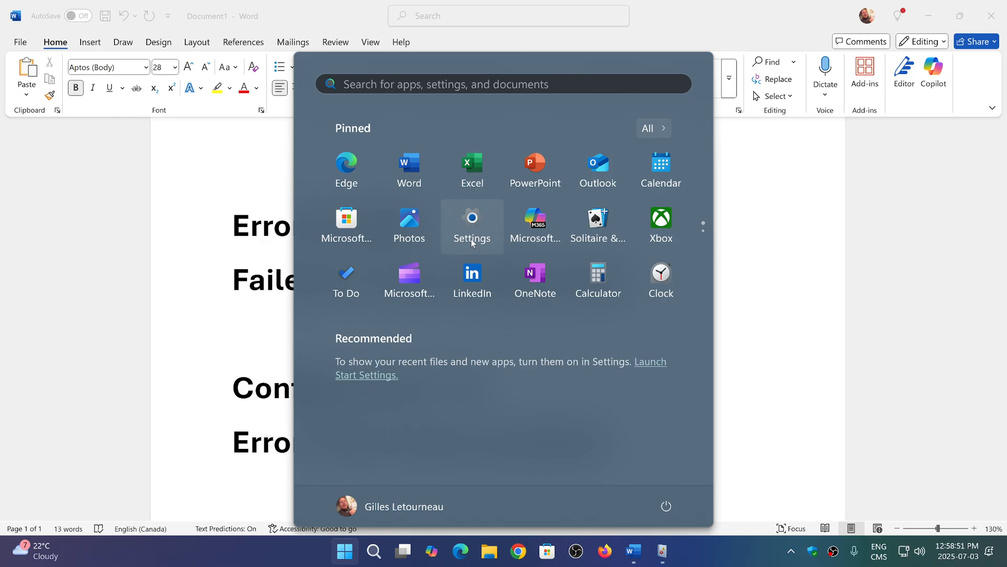
left_click(471, 217)
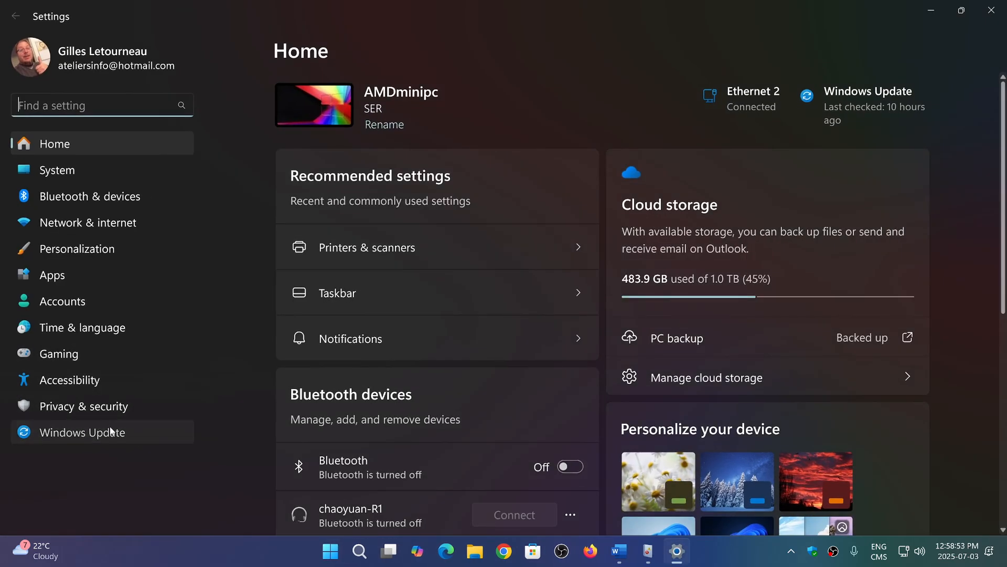
left_click(82, 431)
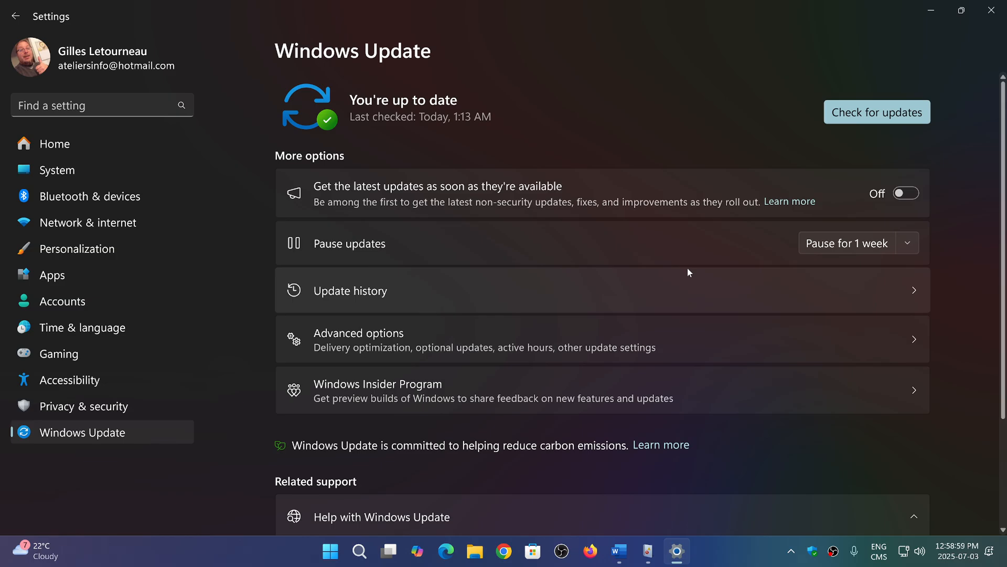
mouse_move(637, 295)
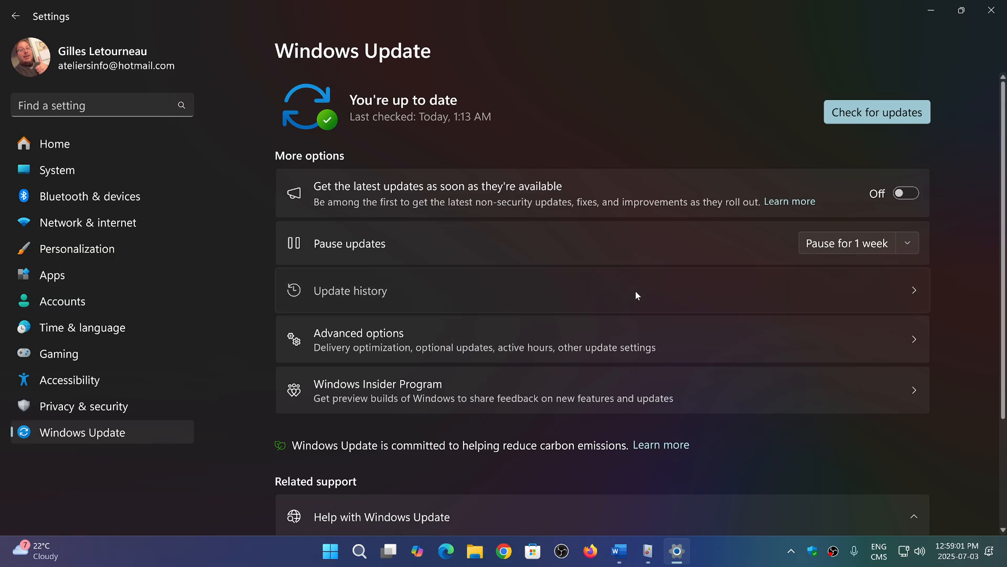
left_click(351, 291)
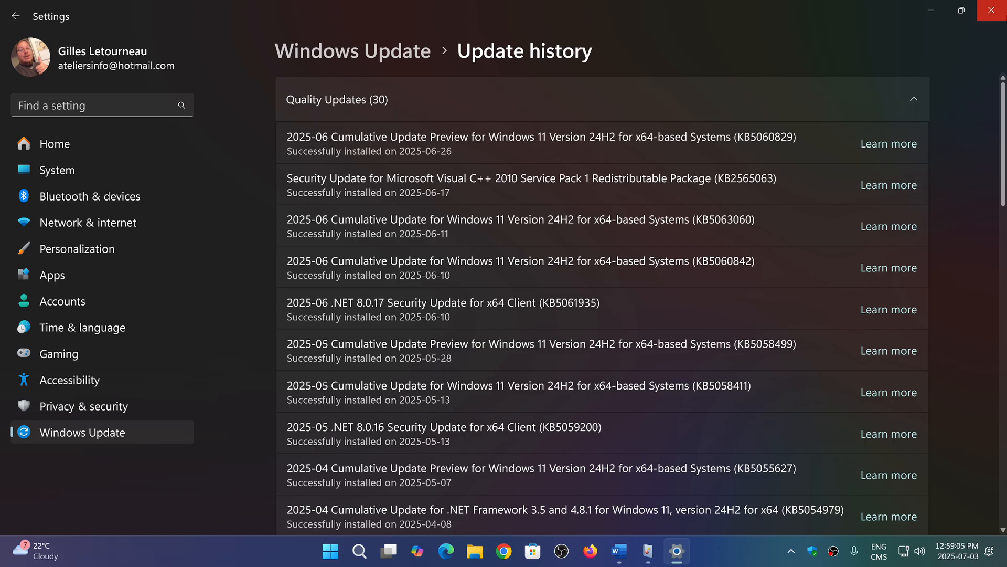
left_click(616, 551)
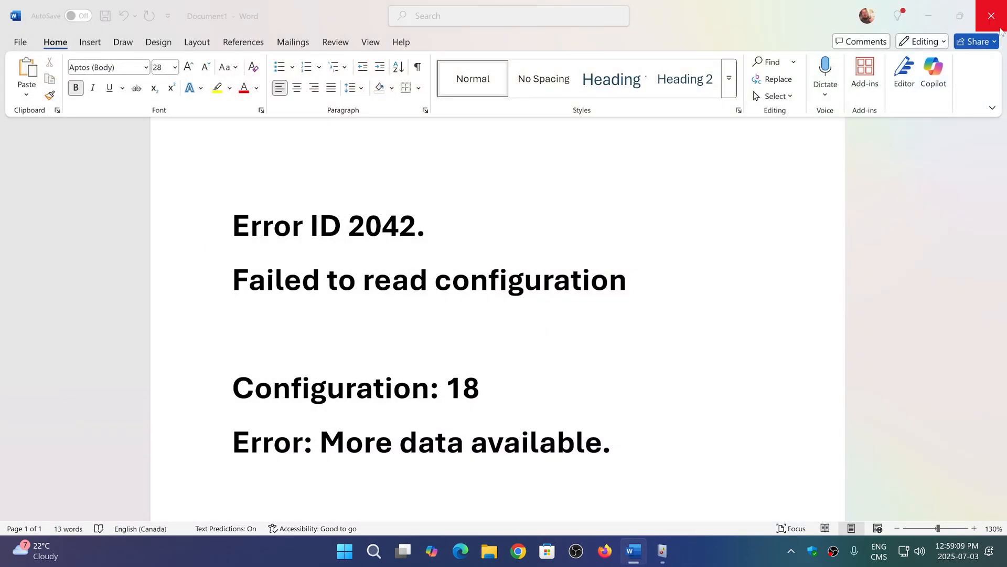
Close Word without saving the document and close Event Viewer, leaving an empty desktop.
left_click(995, 16)
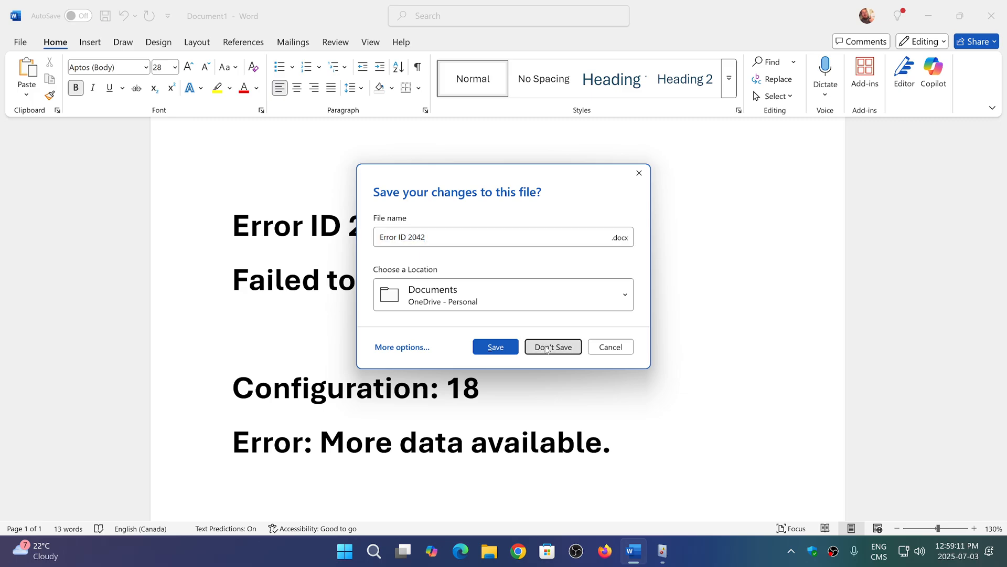
left_click(552, 348)
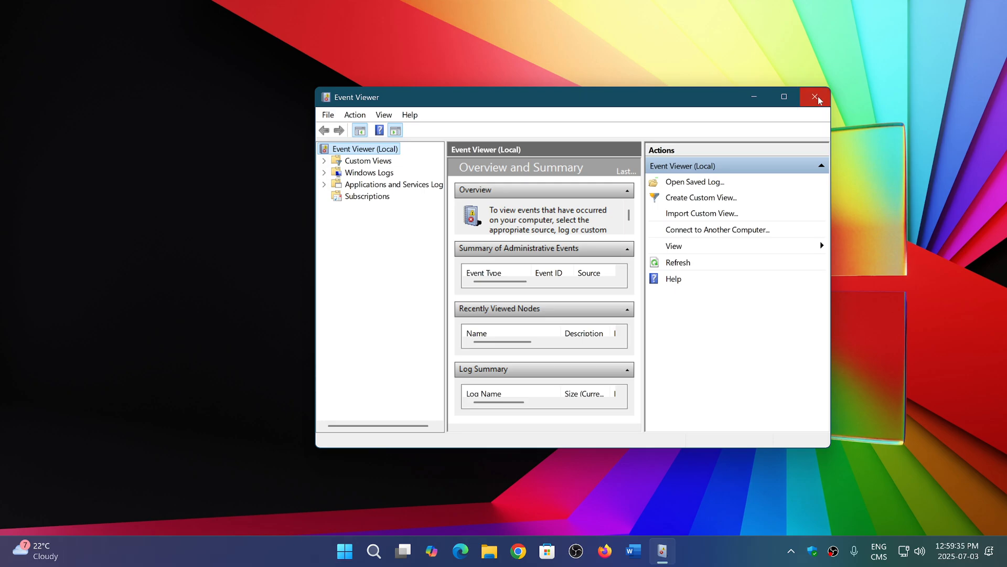
left_click(816, 96)
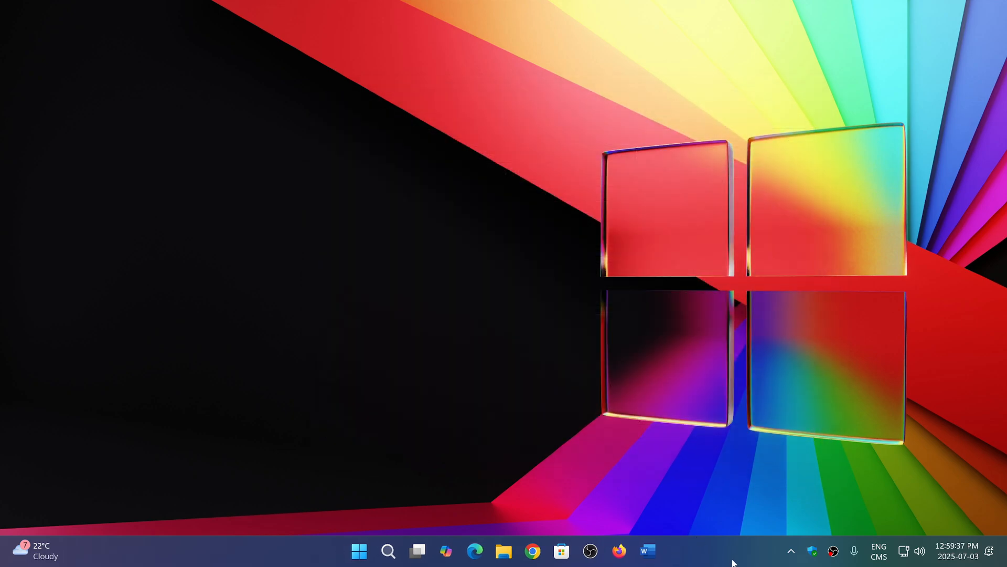